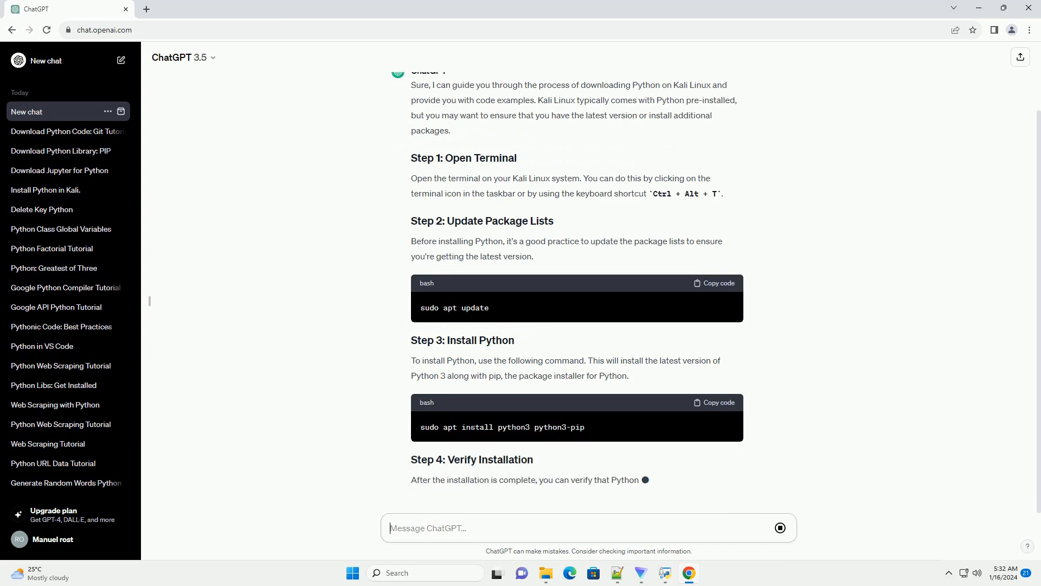
scroll(down, 3)
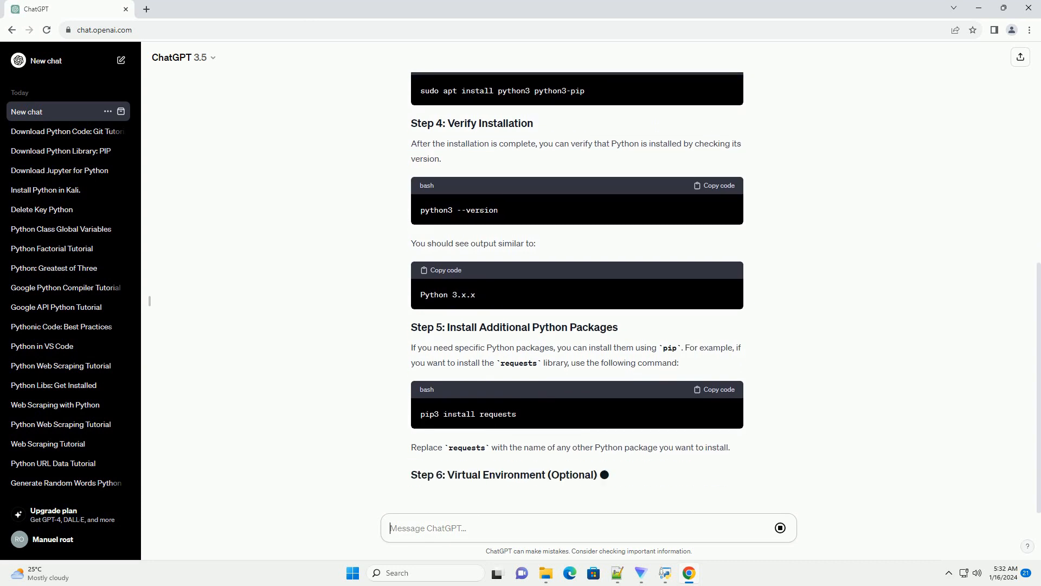
scroll(down, 3)
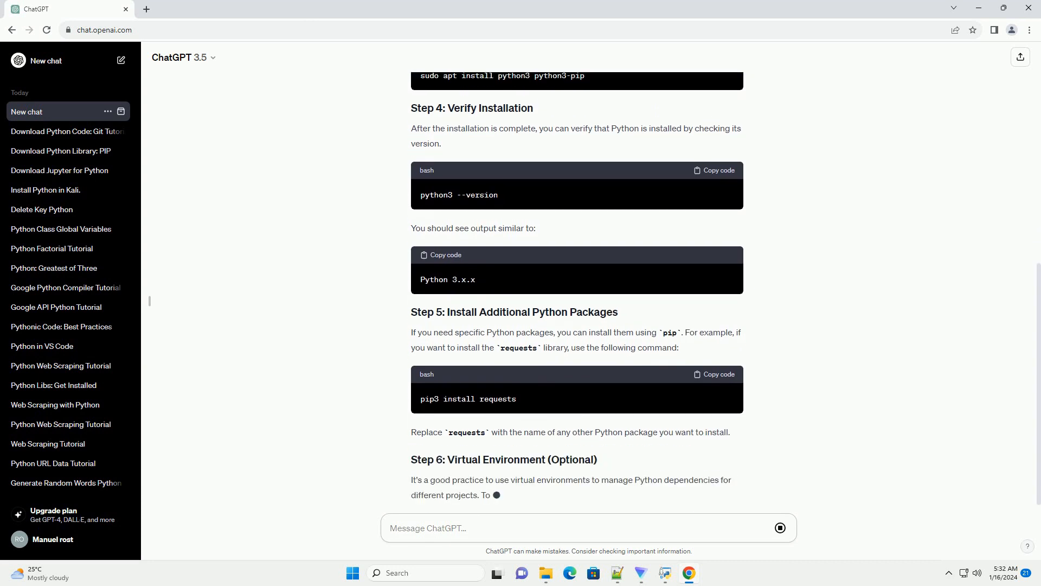
scroll(down, 3)
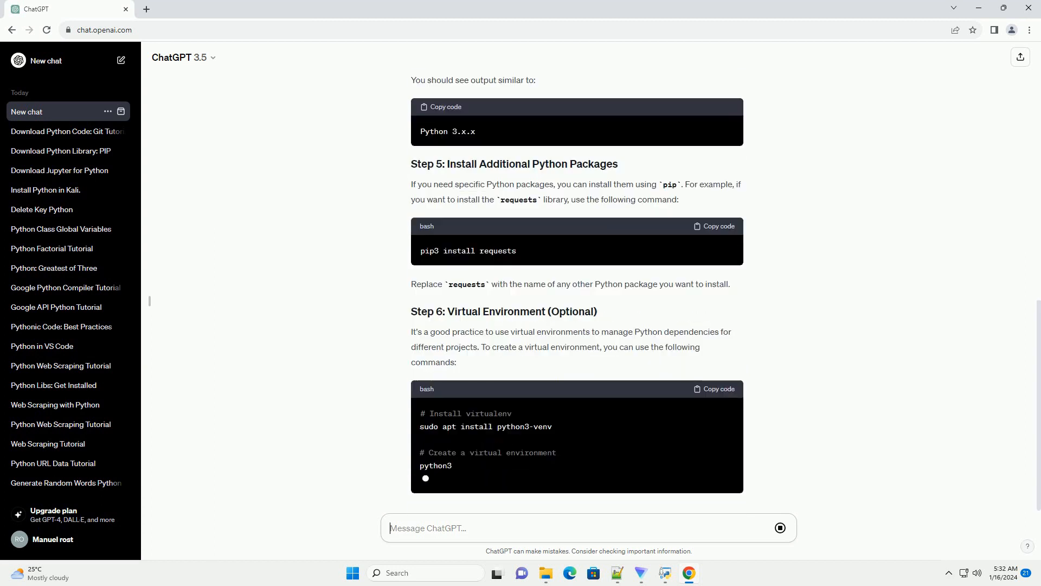
scroll(down, 3)
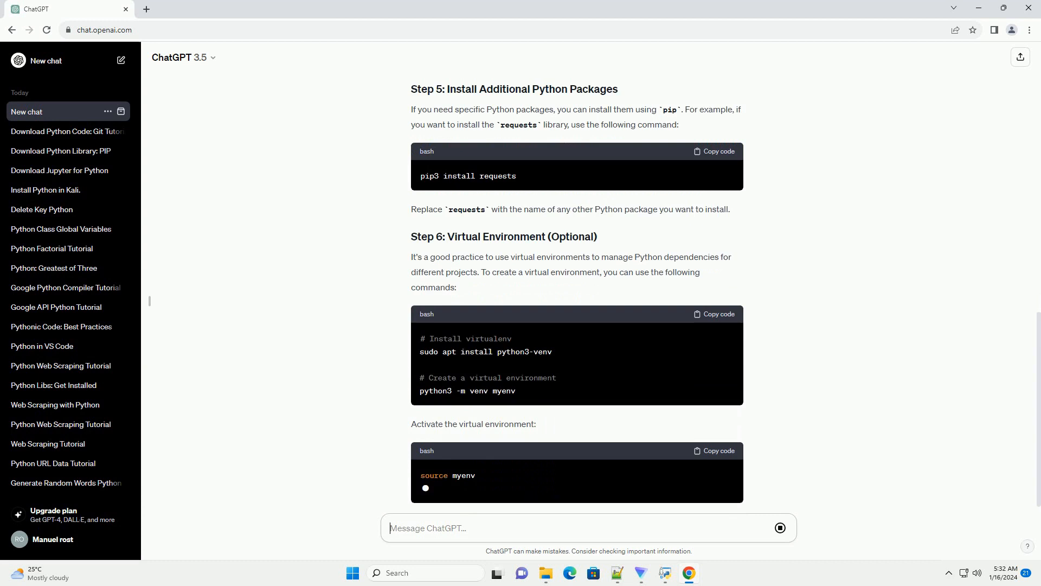